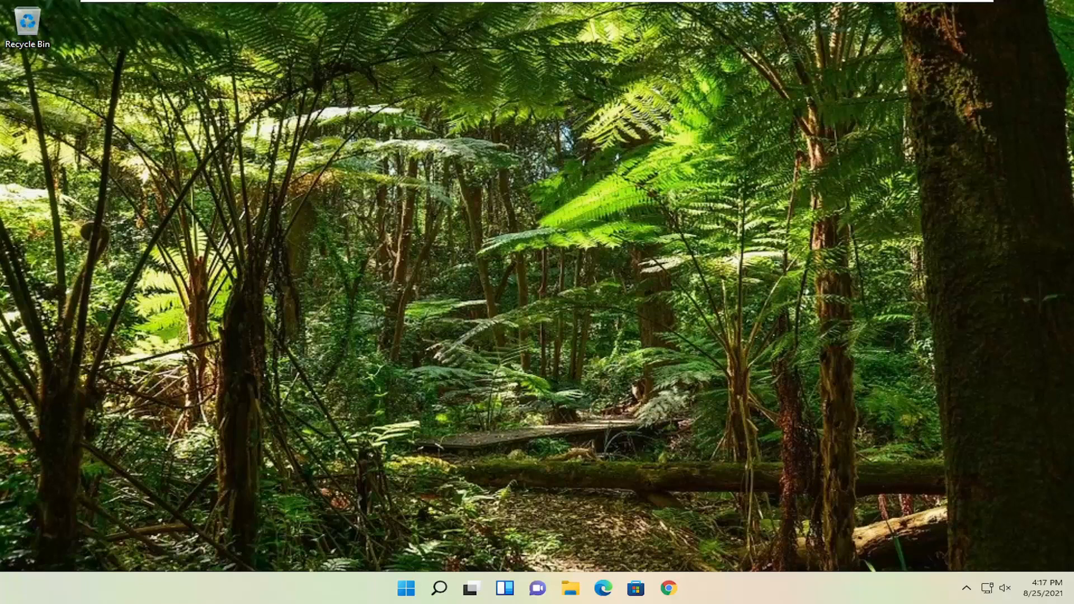
# - Bring up Chrome showing the Pastebin paste and copy its five script lines
pyautogui.click(668, 587)
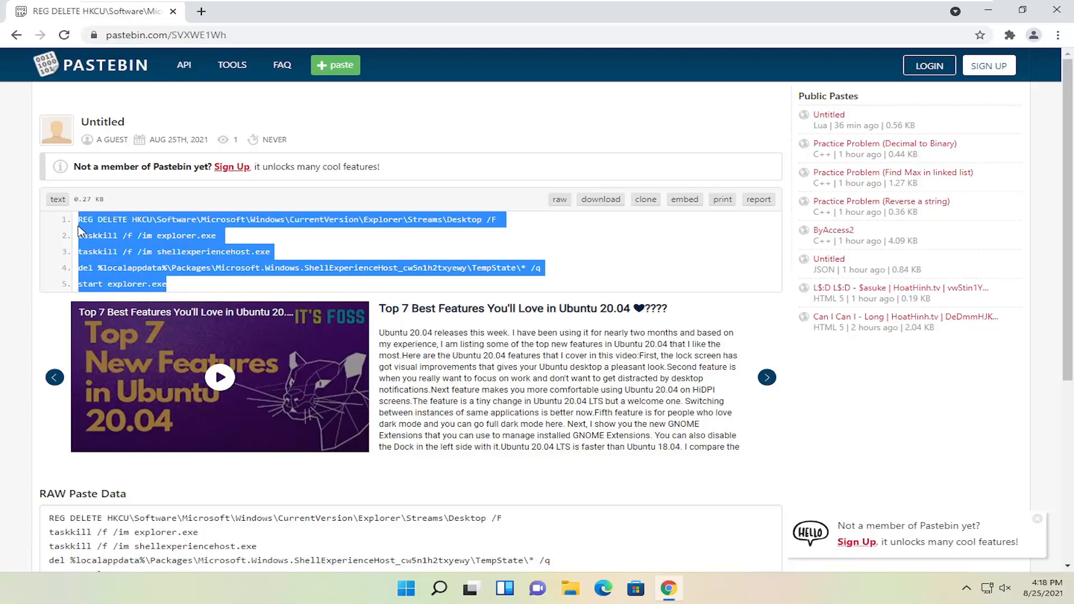
pyautogui.moveTo(1047, 66)
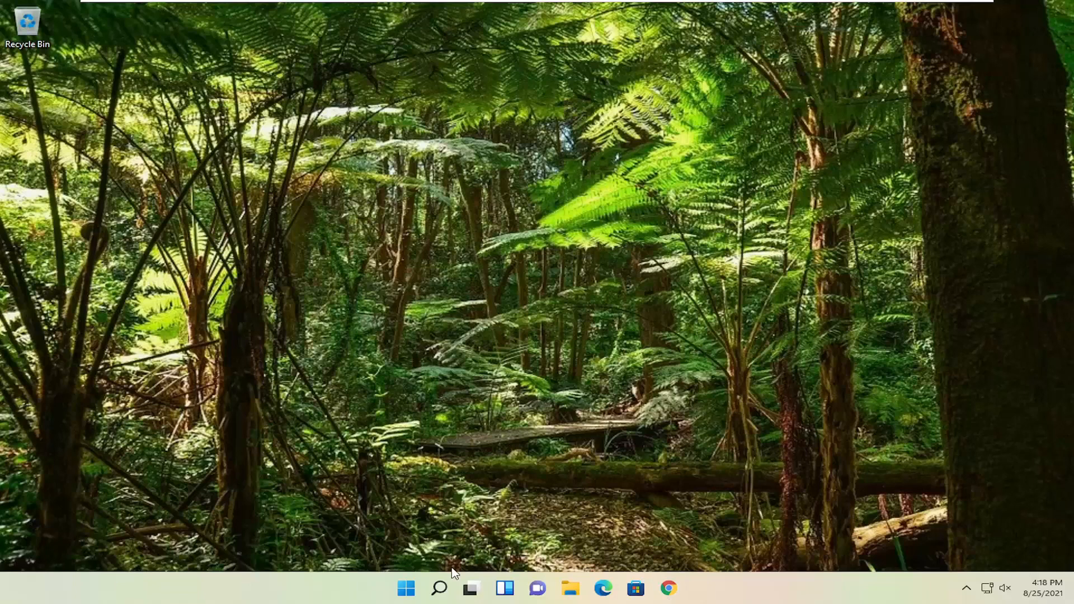
# - Launch Notepad via Start search and paste the copied script into the new document
pyautogui.write('notepad')
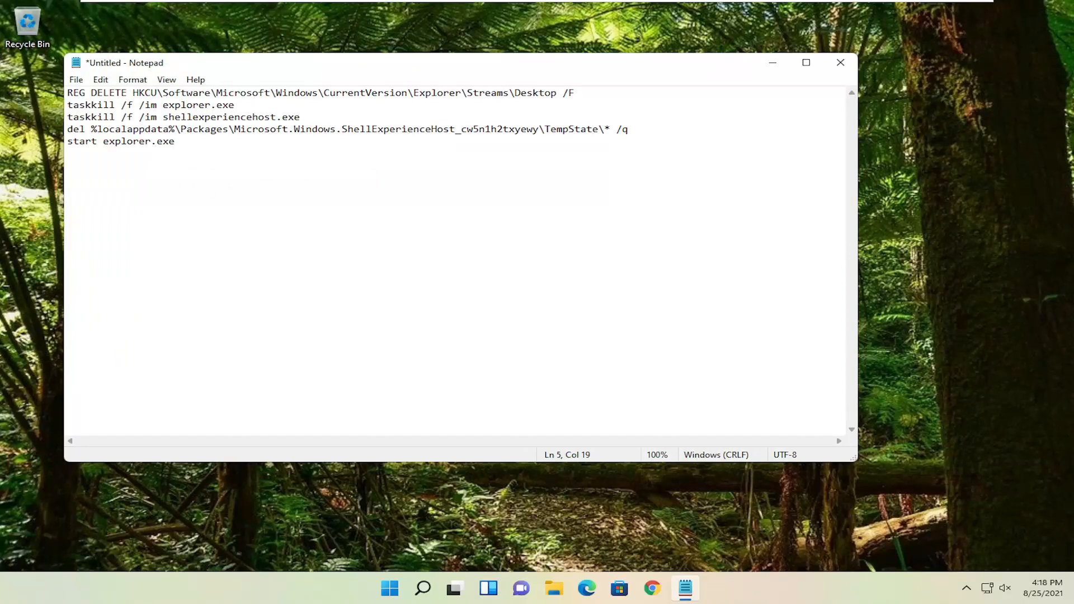
pyautogui.click(76, 79)
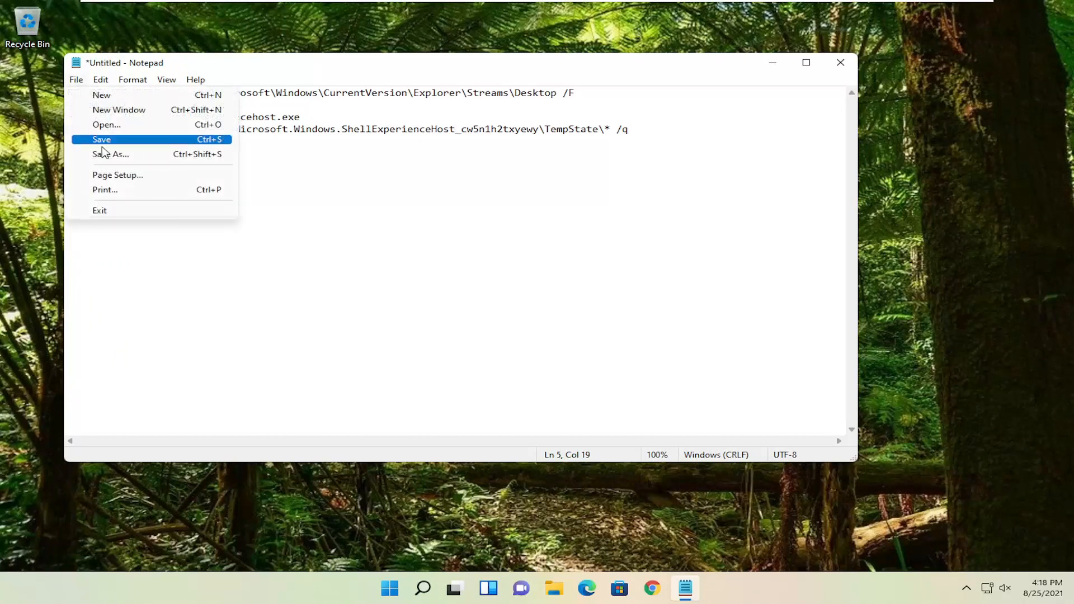
# - Start Save As and enter the file name 'Reset Taskbar Settings.BAT'
pyautogui.click(111, 153)
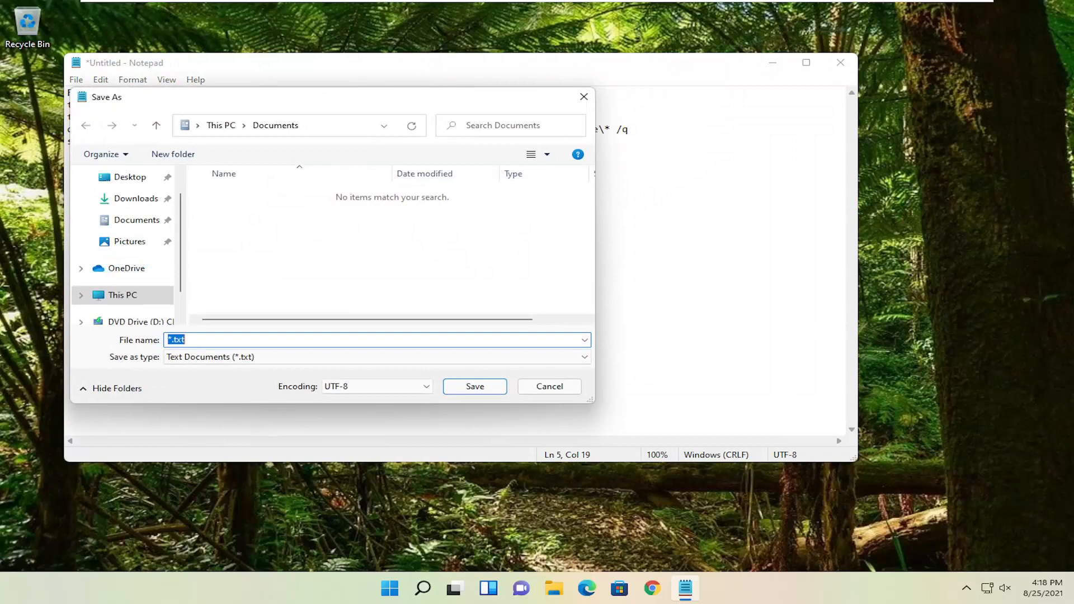
pyautogui.write('Reset')
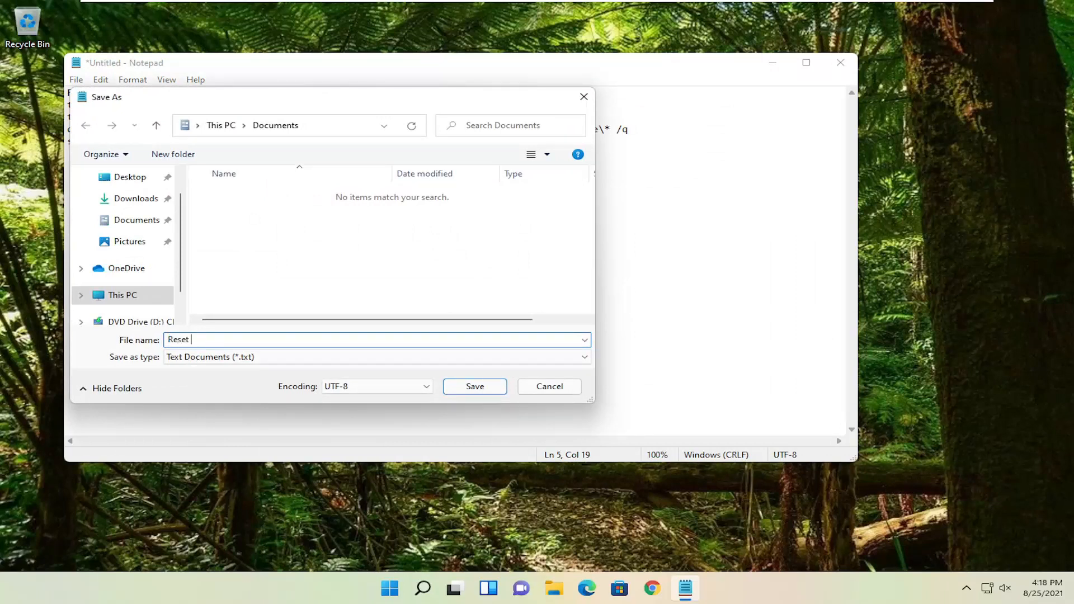
pyautogui.press('Backspace')
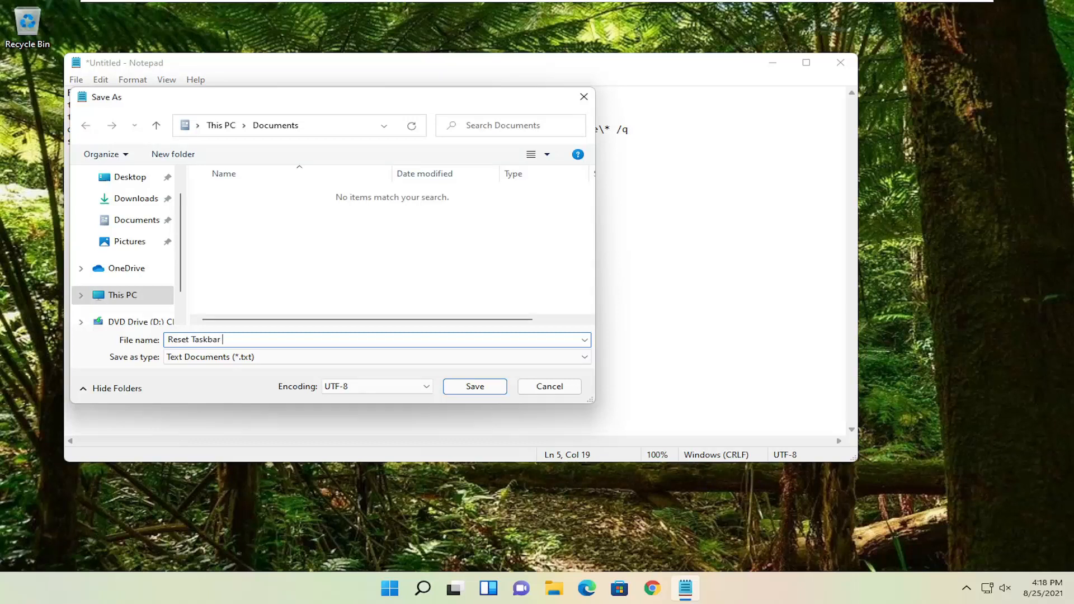
pyautogui.write('Settings')
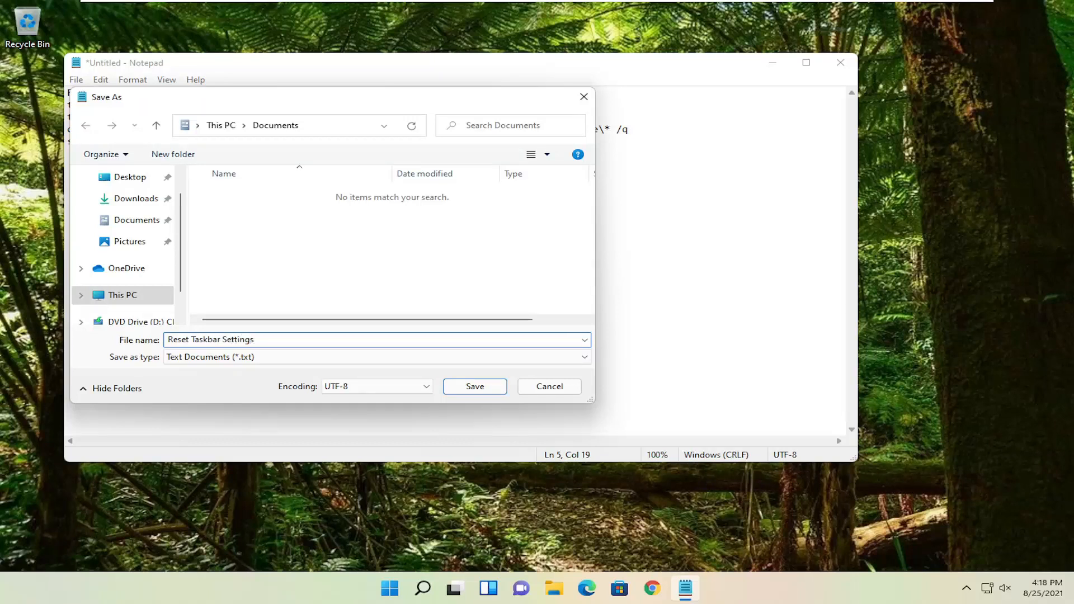
pyautogui.write('.BAT')
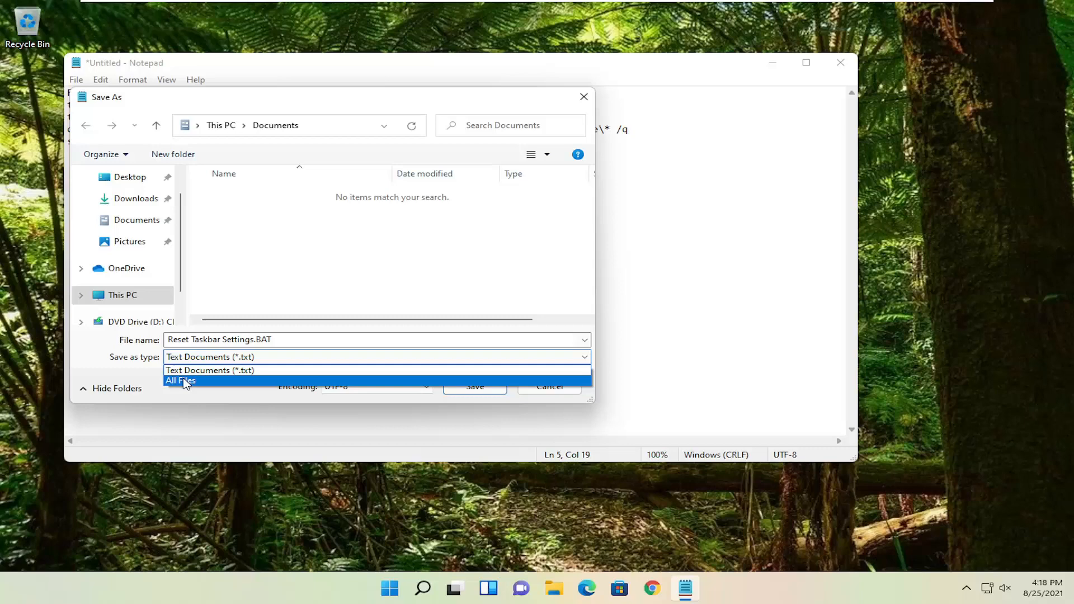
# - Save it as All Files type to the Desktop as Reset Taskbar Settings.BAT
pyautogui.click(181, 380)
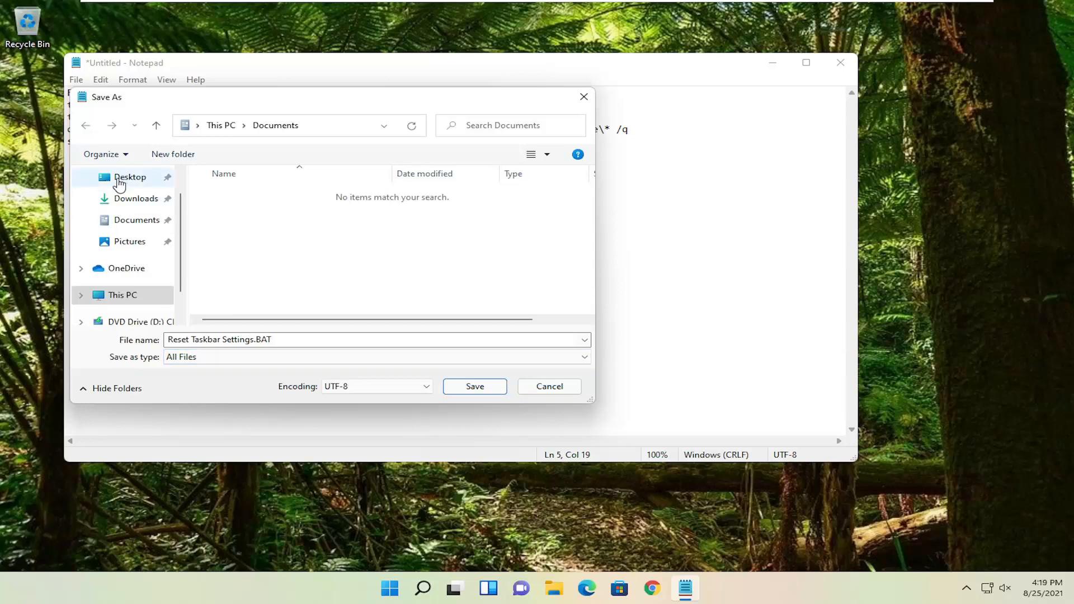
pyautogui.click(130, 176)
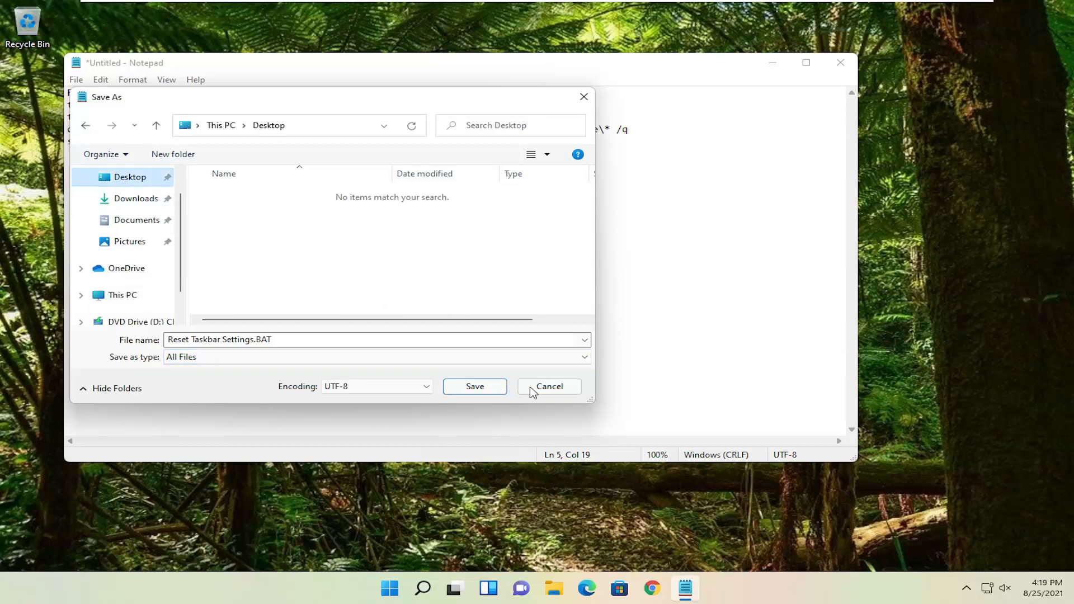
pyautogui.click(475, 386)
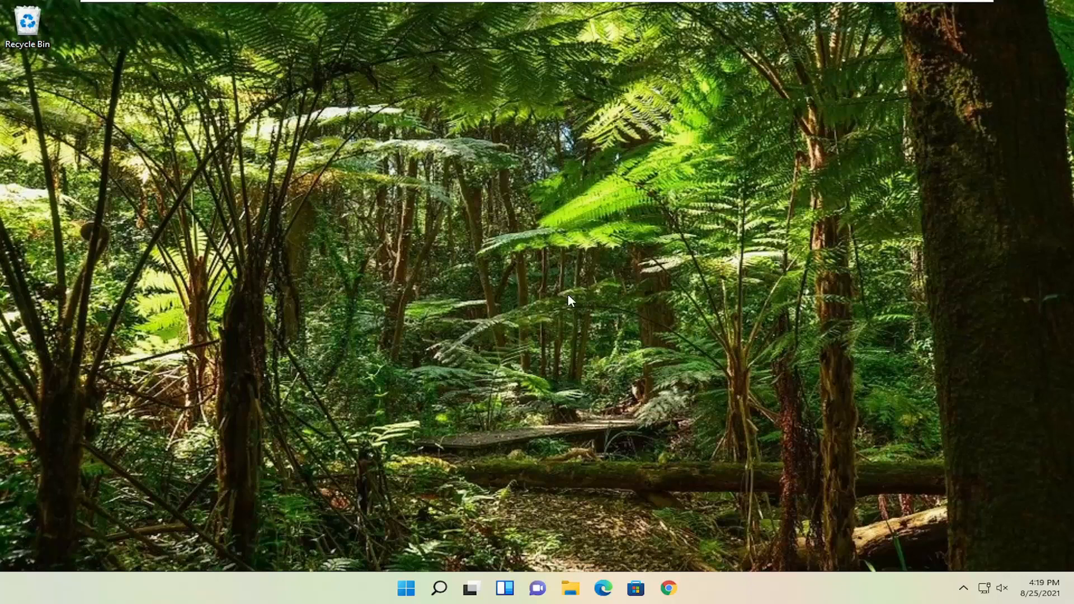
pyautogui.moveTo(567, 297)
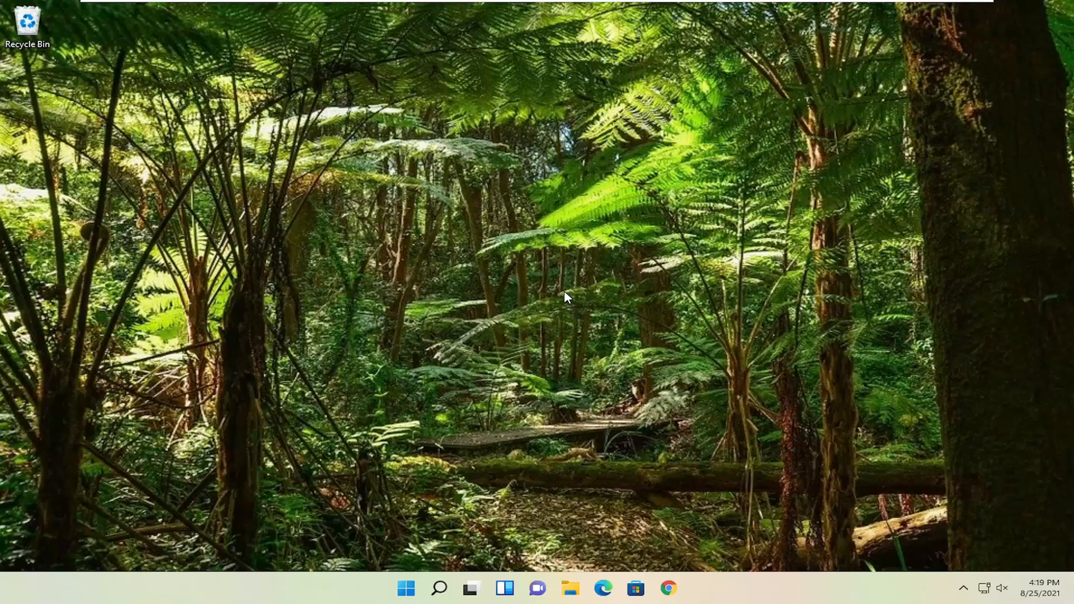